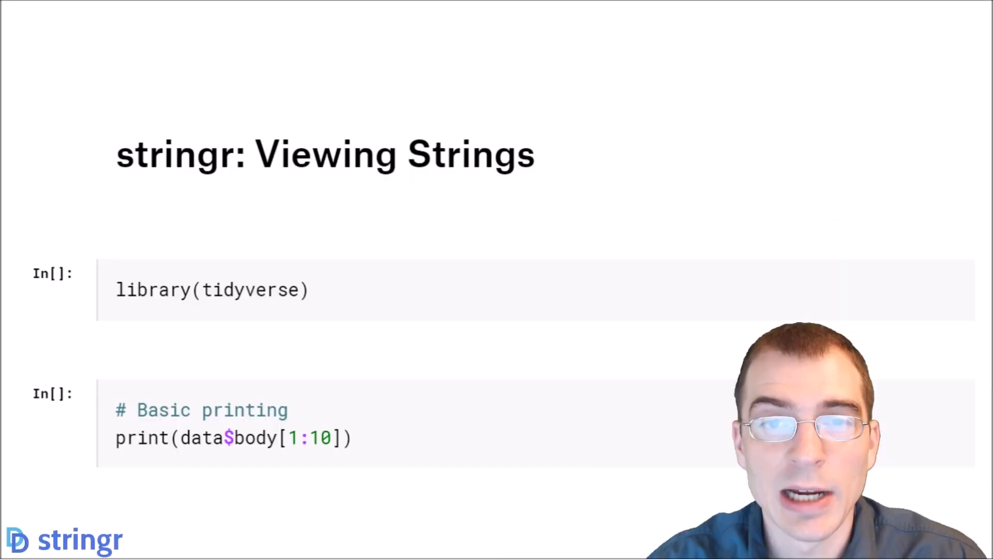
Load the tidyverse library in the notebook
click(212, 290)
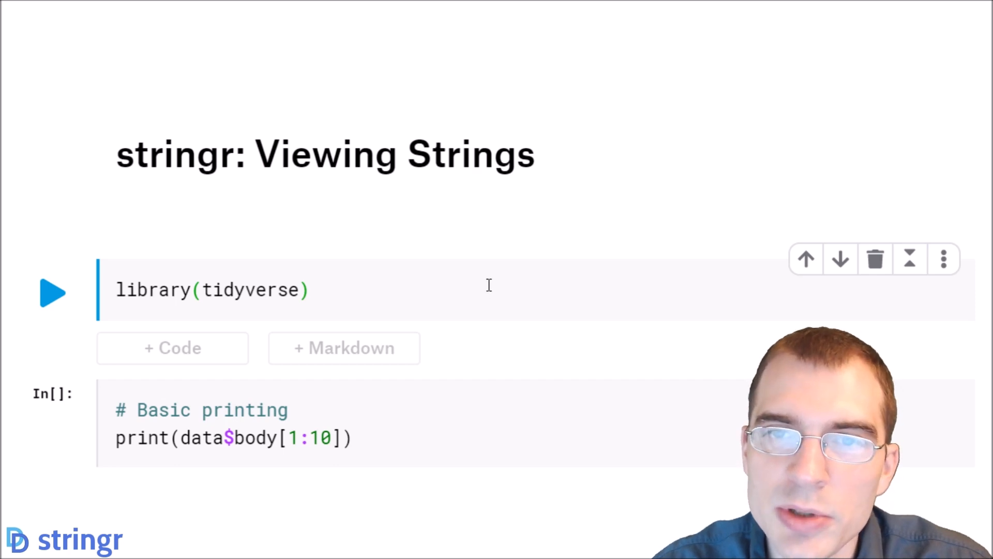
click(53, 292)
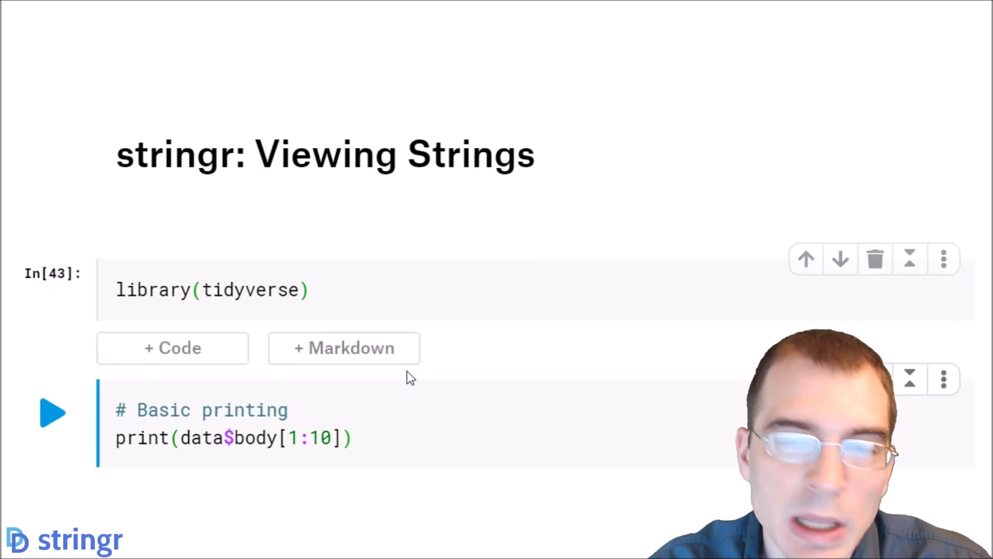
scroll(down, 3)
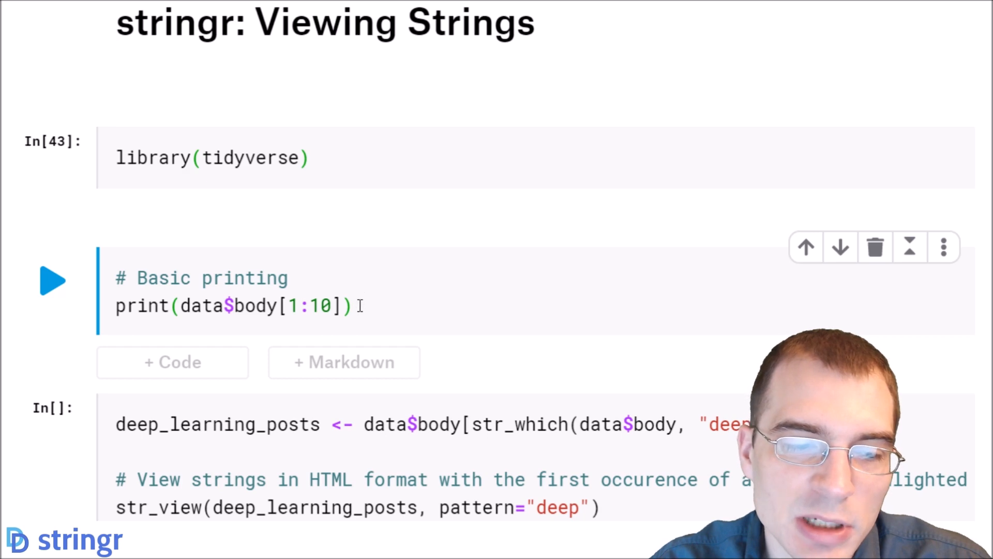
mouse_move(407, 313)
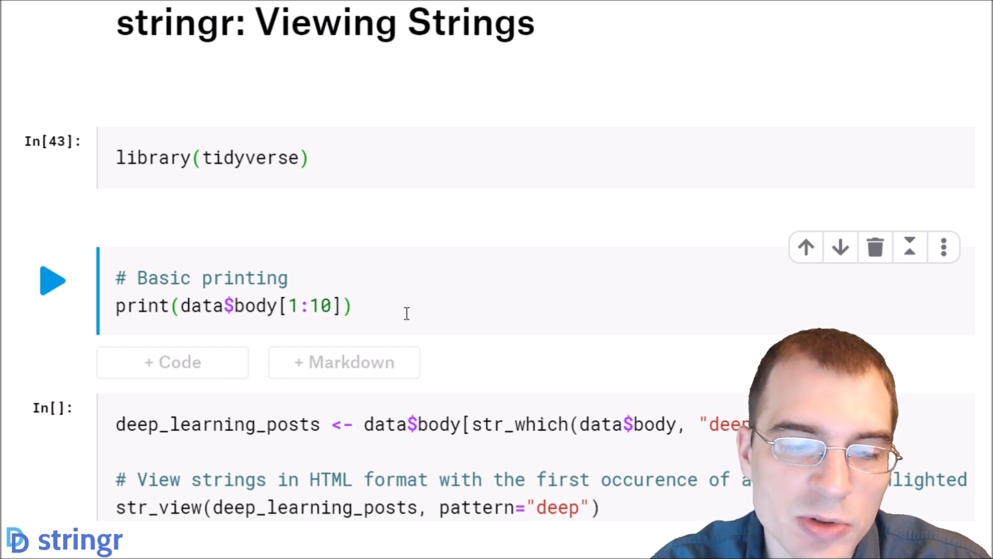
Print data$body[1:10] and scroll through the ten quoted post bodies
click(53, 281)
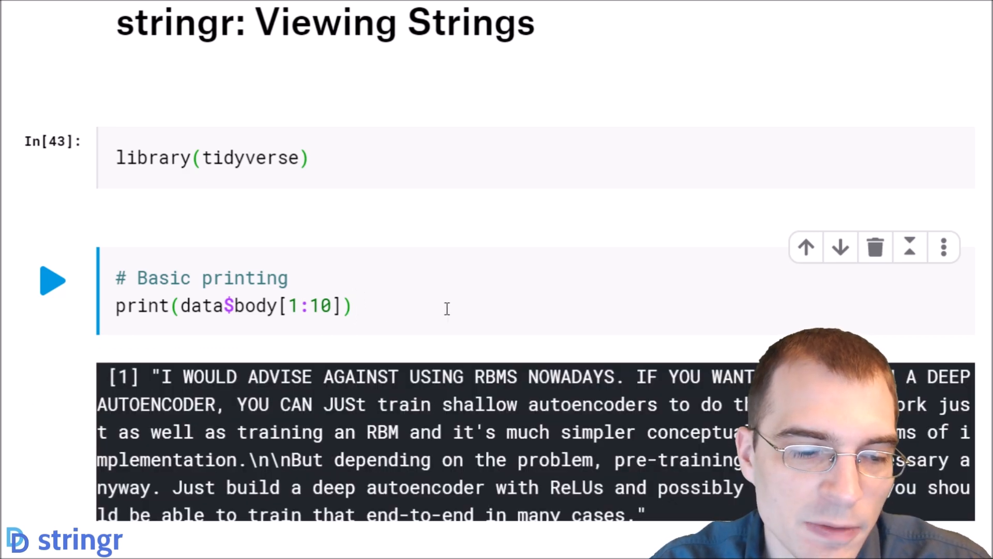
scroll(down, 3)
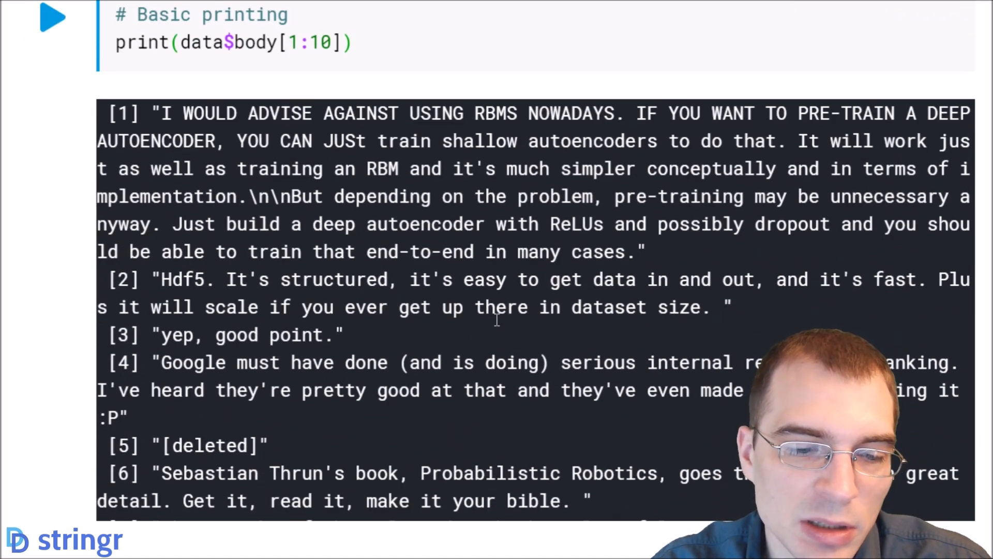
scroll(down, 3)
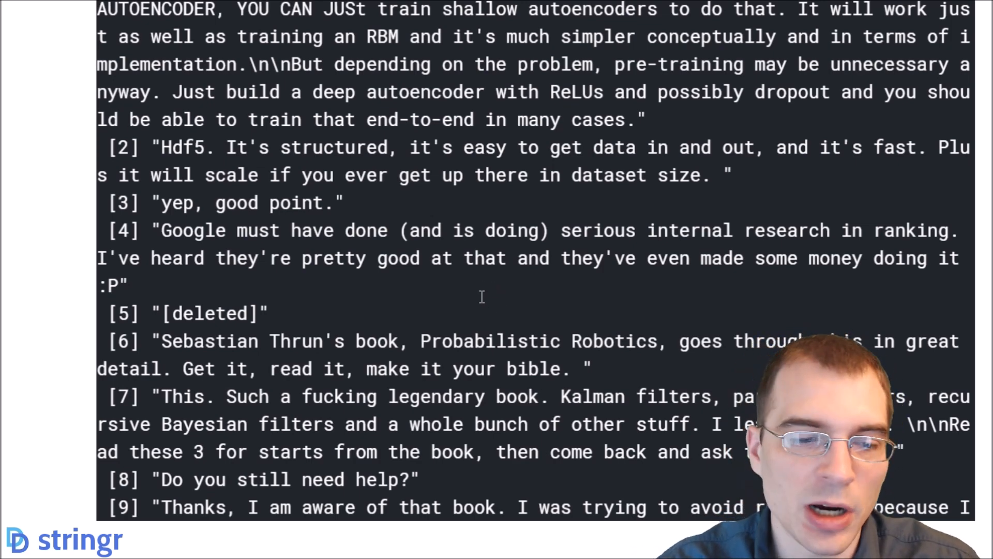
scroll(down, 3)
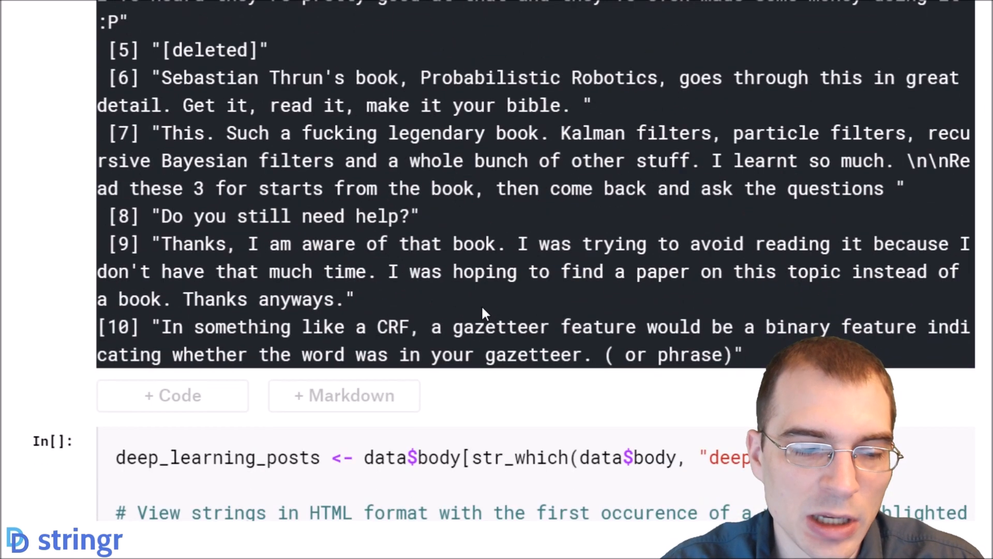
scroll(down, 3)
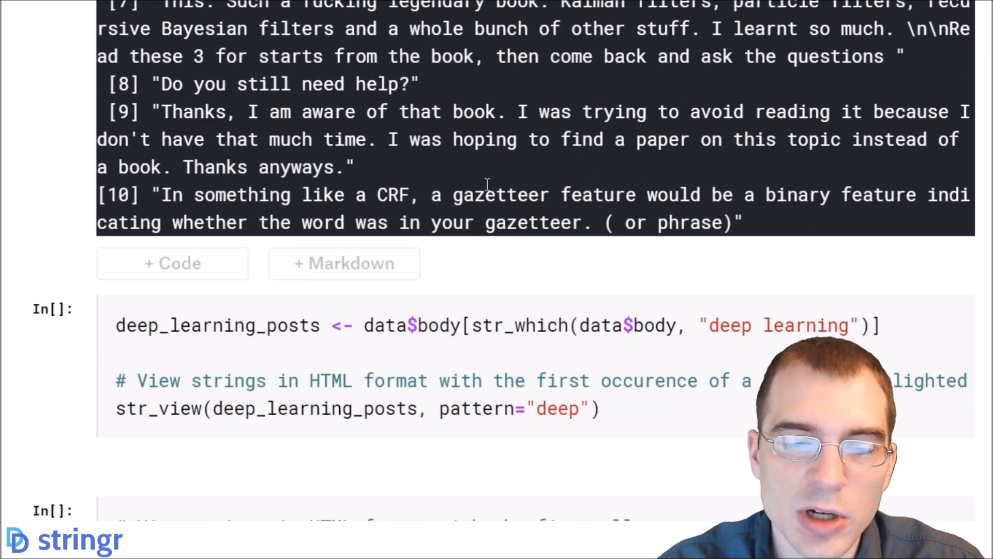
scroll(down, 3)
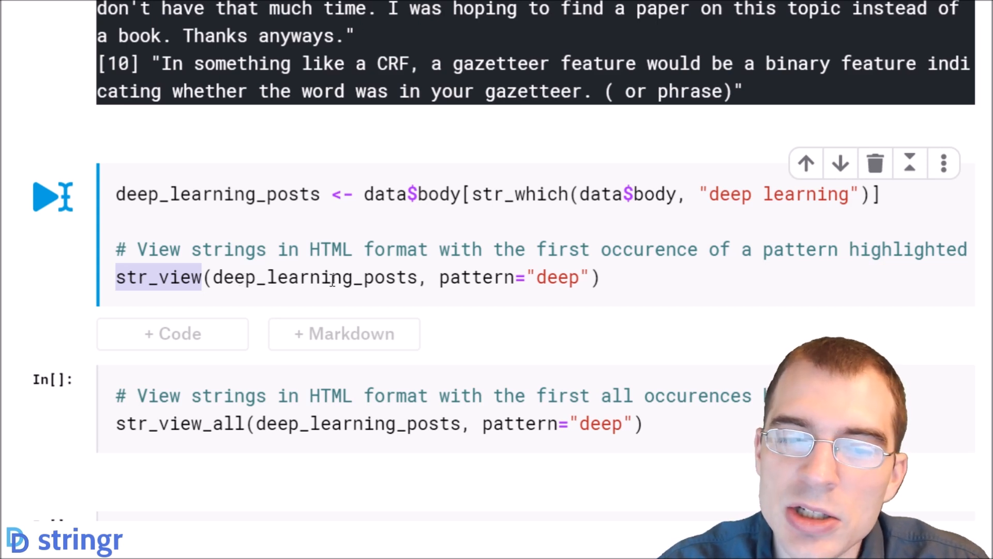
mouse_move(380, 256)
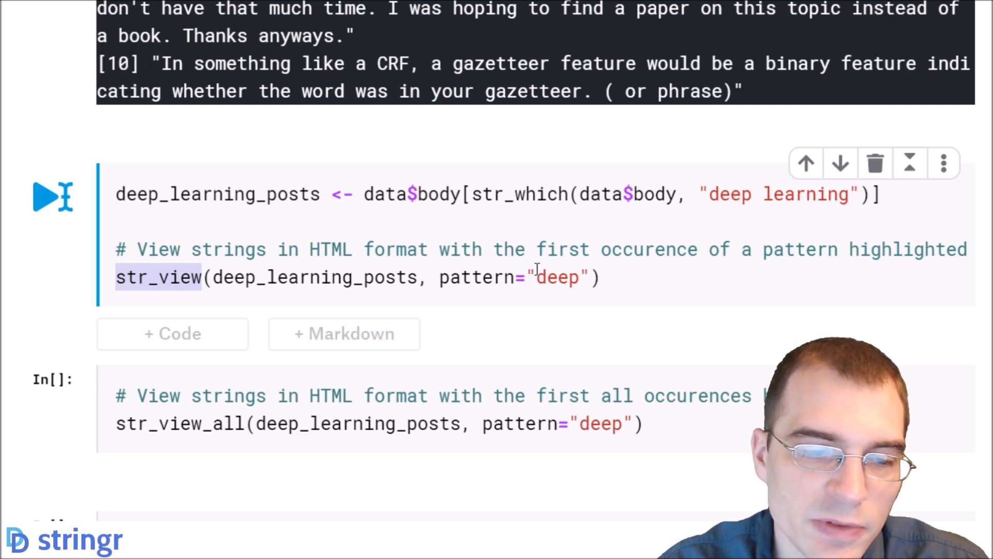
click(215, 277)
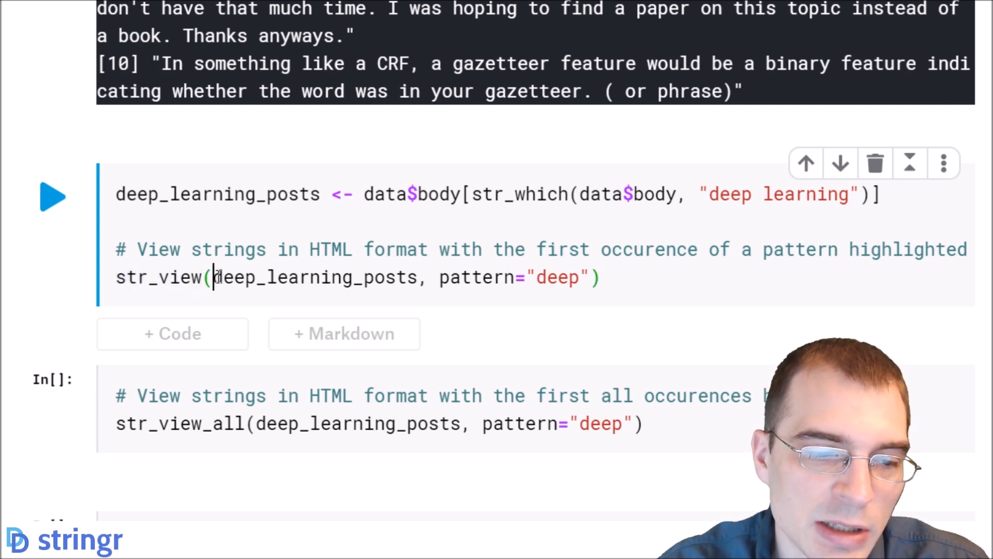
double_click(314, 277)
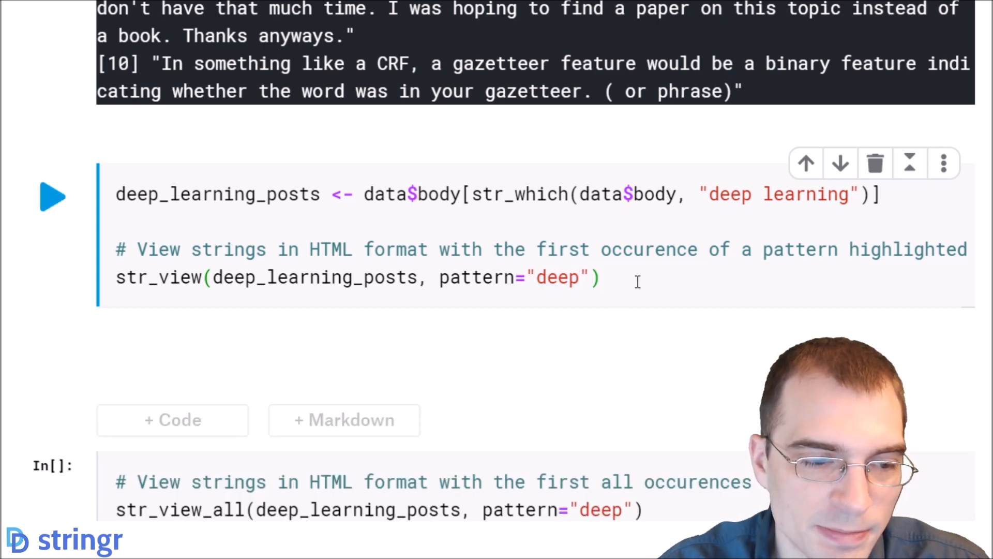
Run str_view on the deep learning posts and select the first highlighted 'deep'
click(53, 197)
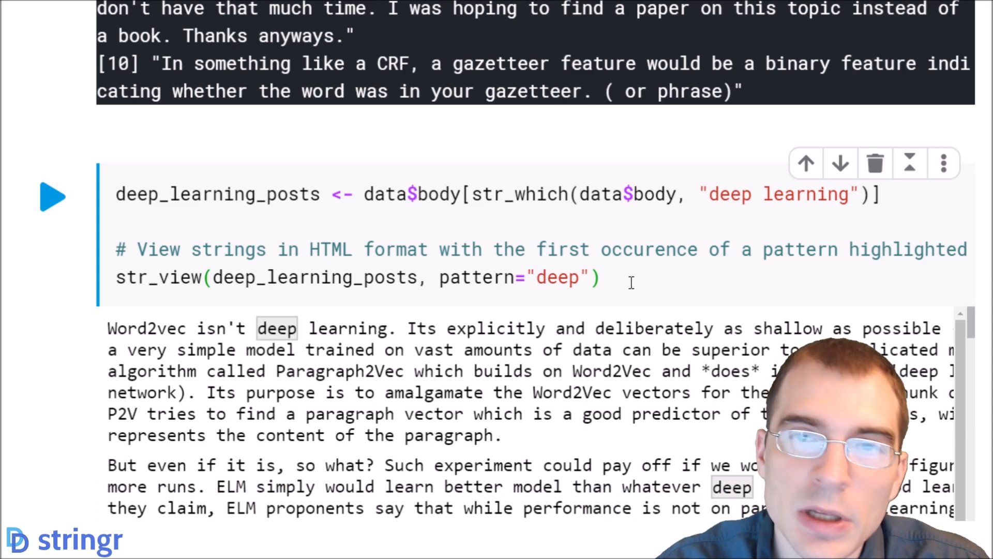
scroll(down, 3)
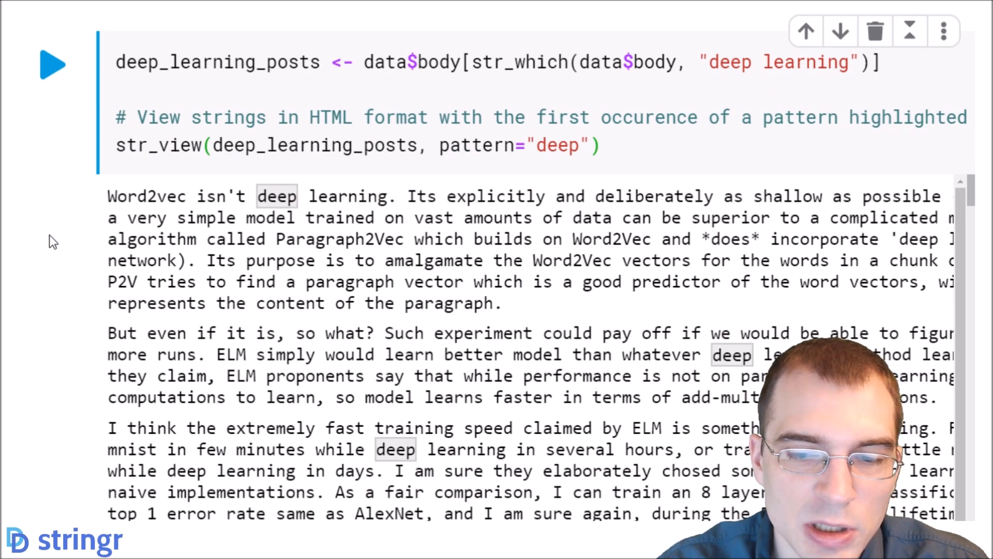
mouse_move(72, 158)
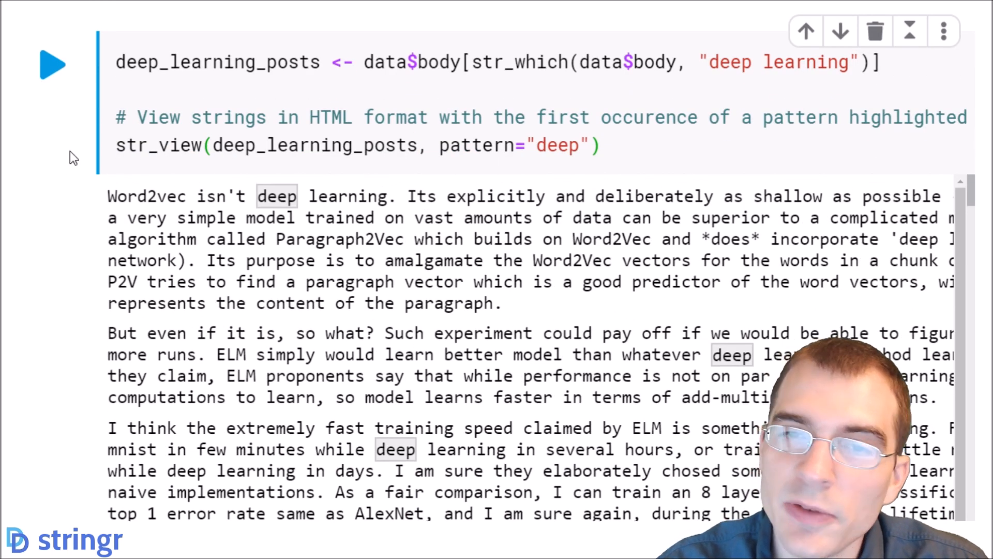
mouse_move(76, 186)
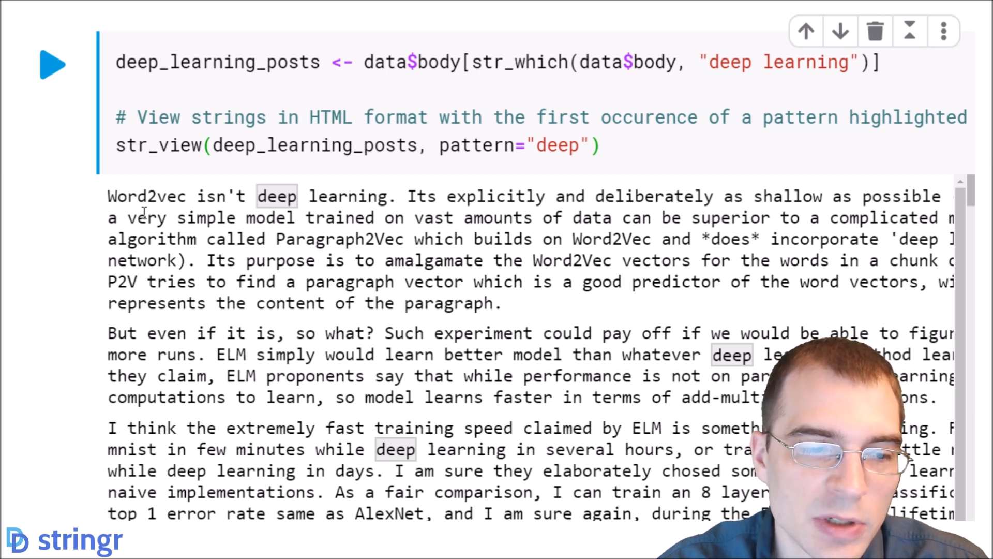
double_click(276, 196)
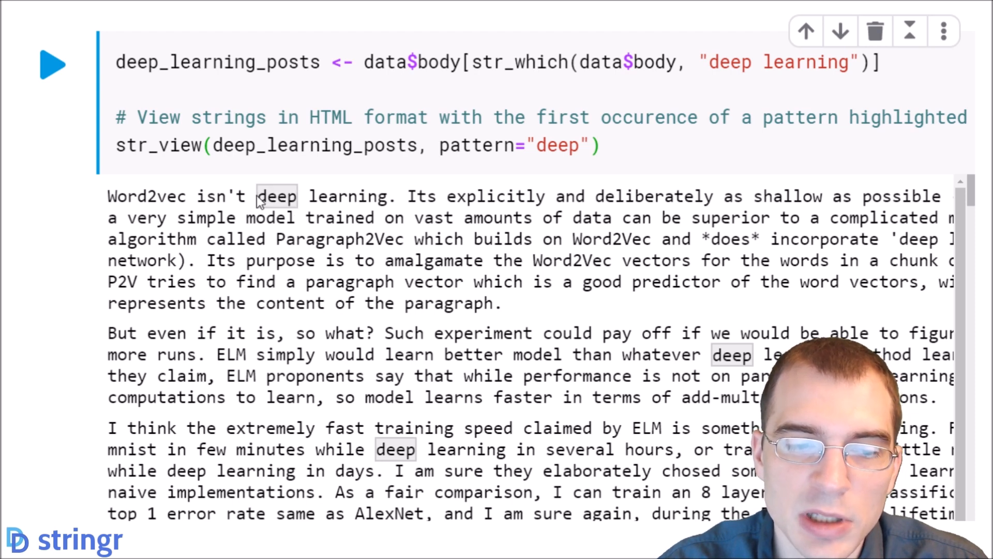
double_click(276, 195)
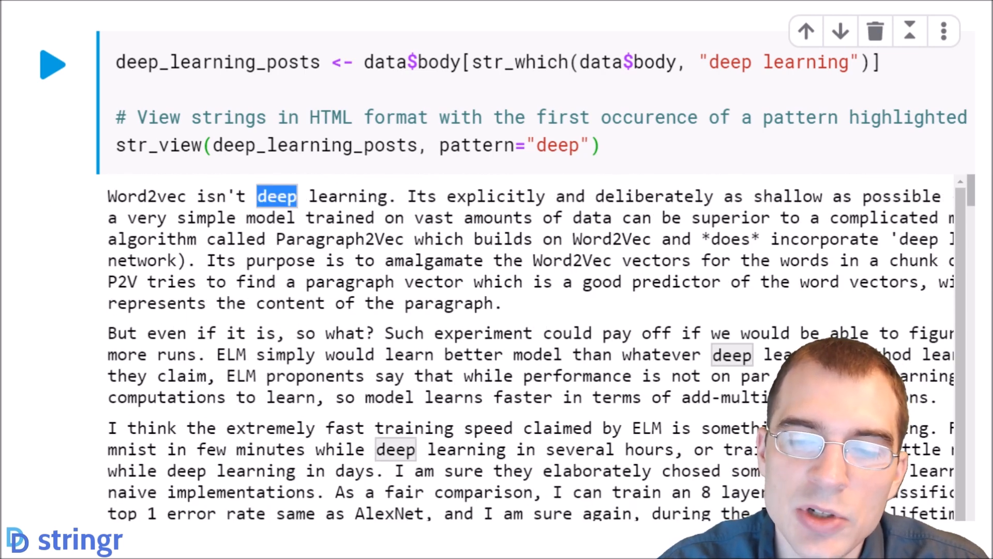
scroll(down, 3)
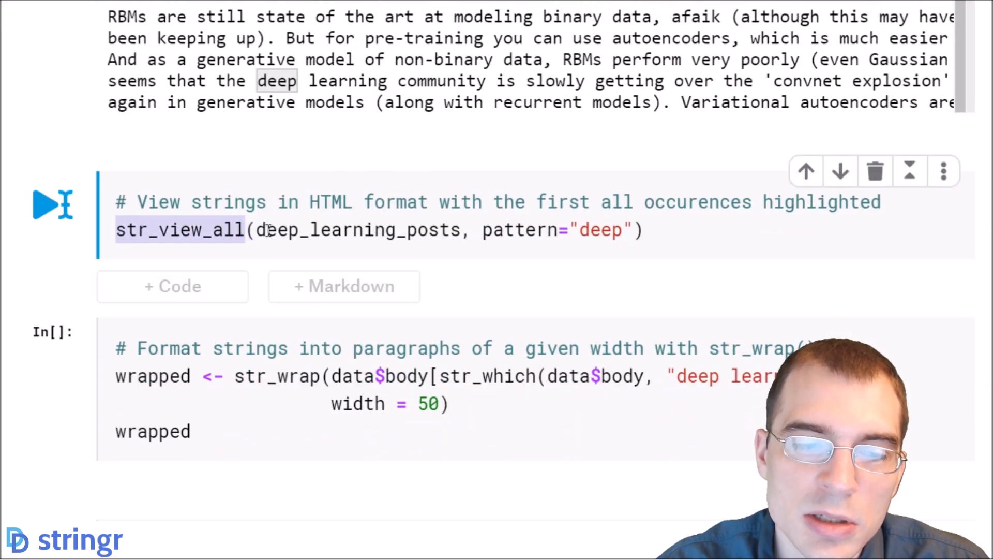
Run the str_view_all cell to highlight every 'deep' in the posts
click(645, 230)
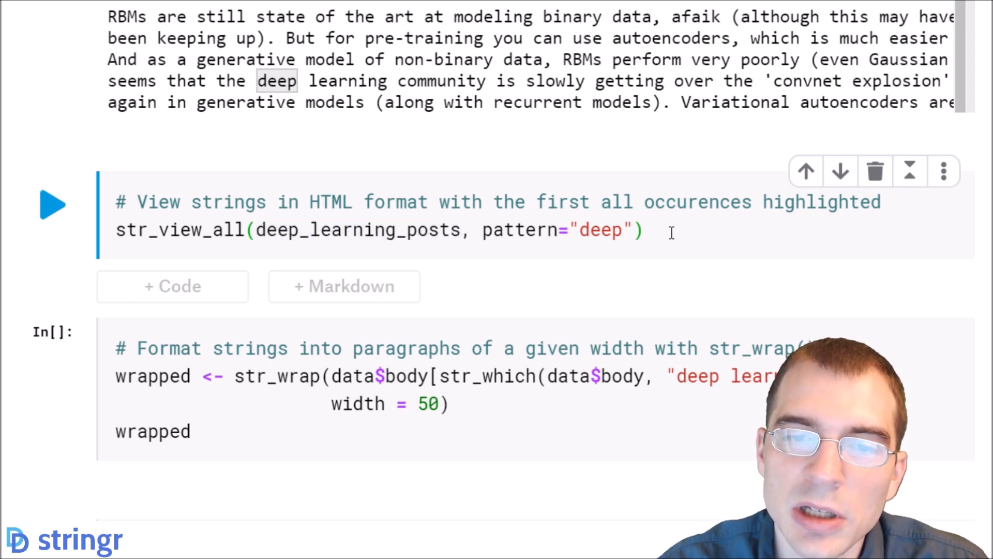
click(53, 204)
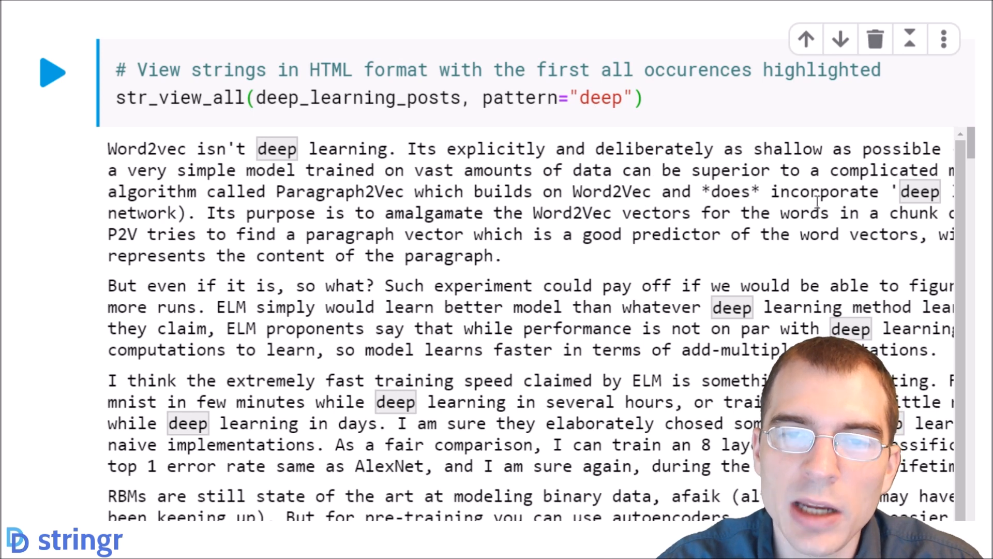
mouse_move(882, 207)
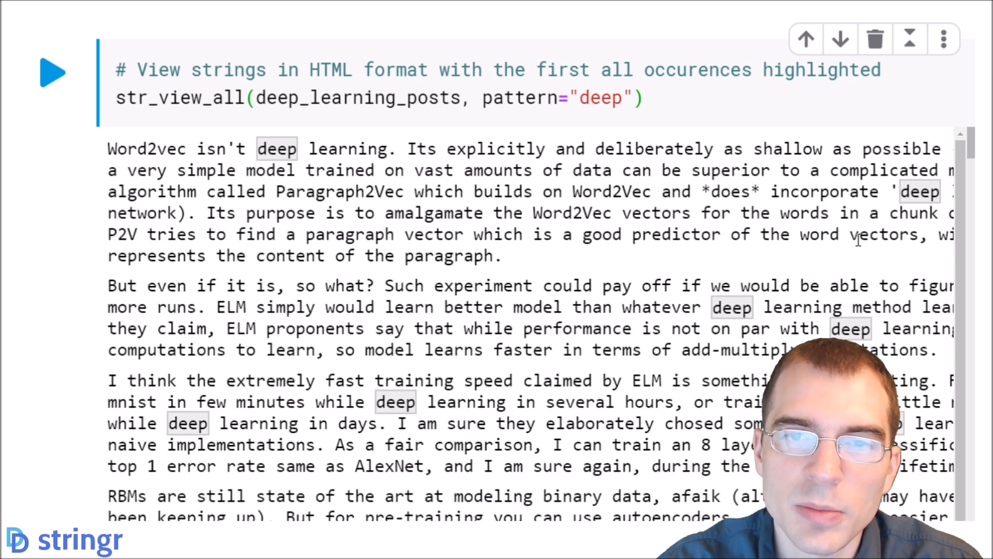
mouse_move(857, 269)
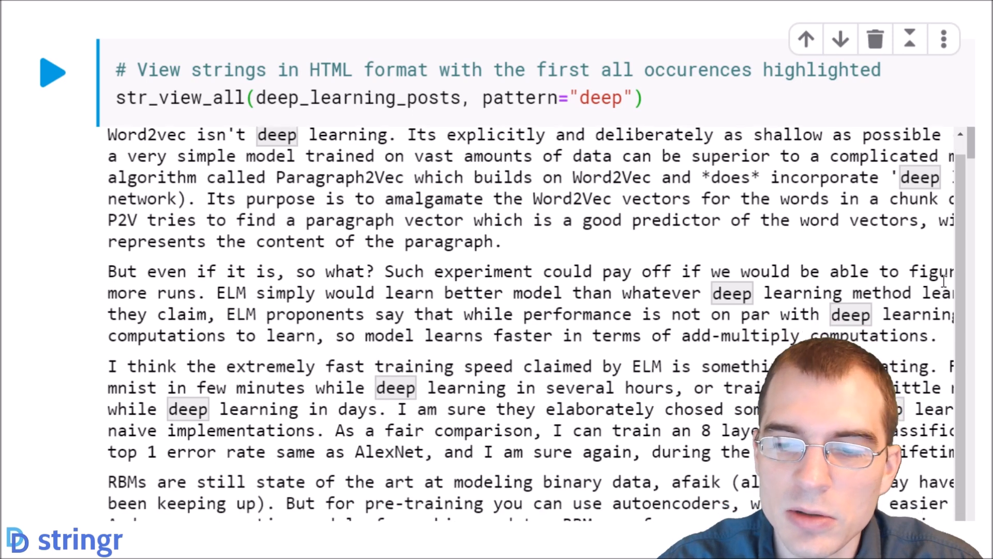
scroll(down, 3)
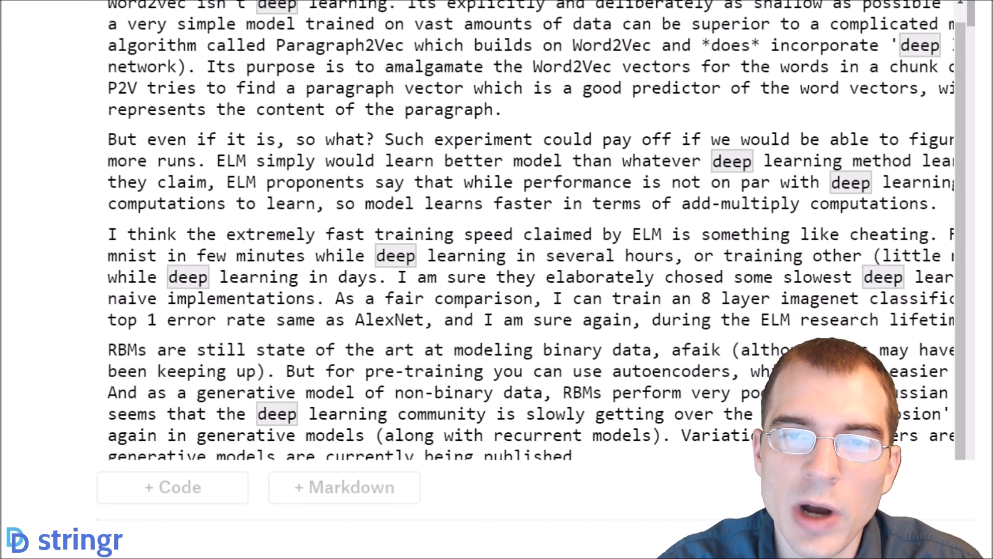
scroll(down, 3)
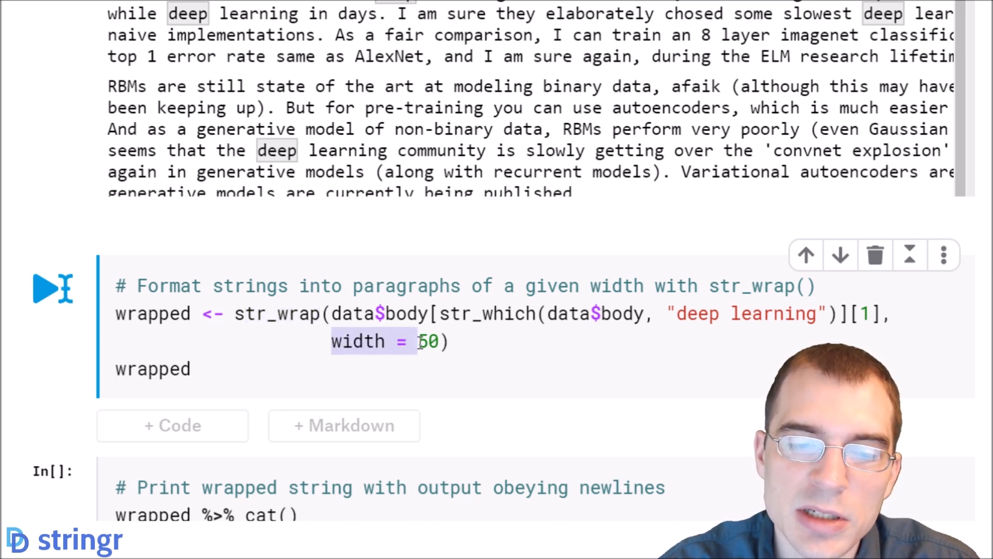
click(451, 341)
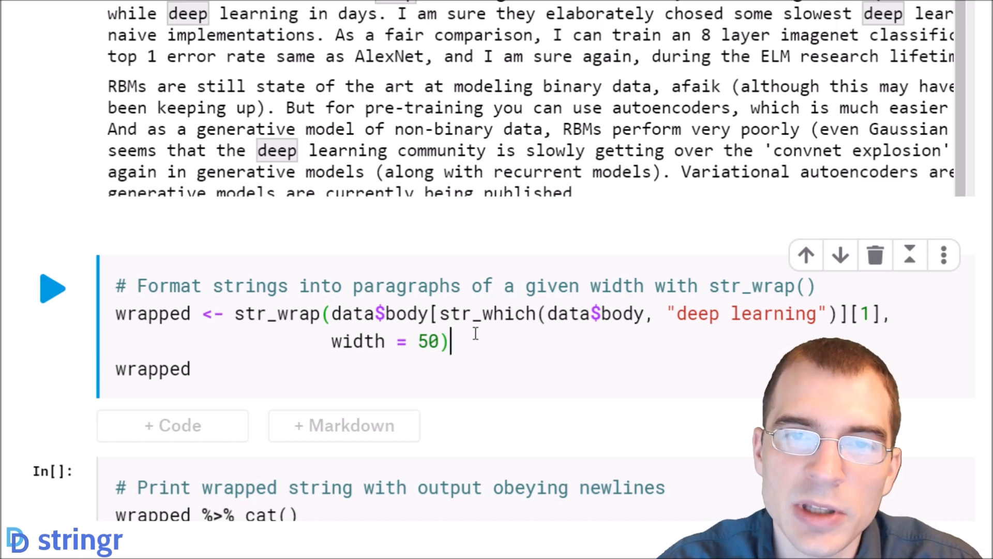
mouse_move(503, 337)
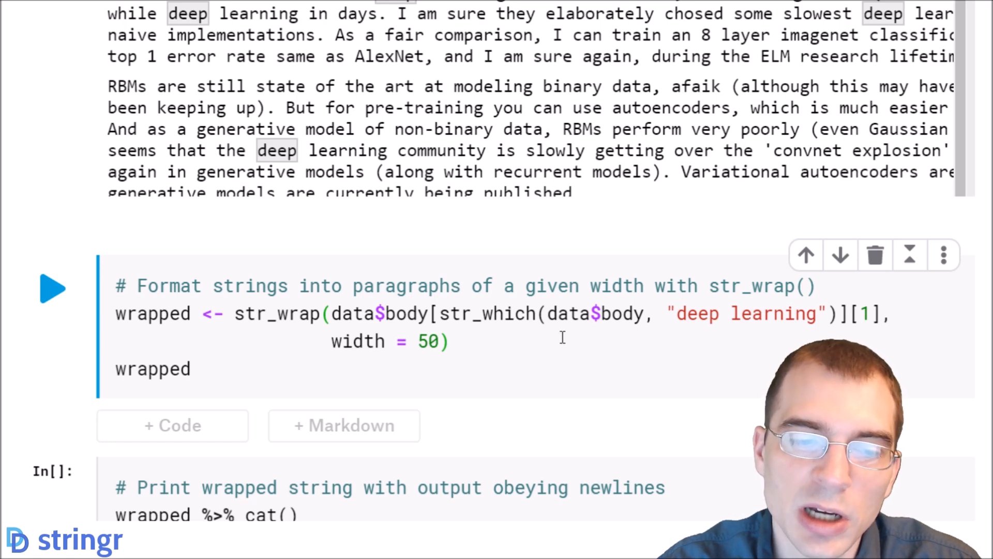
double_click(268, 314)
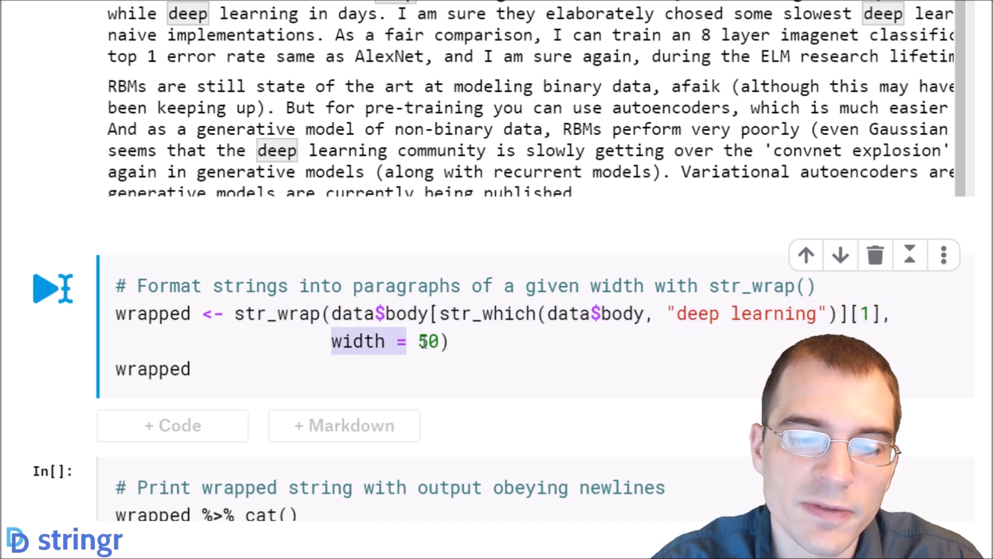
Run str_wrap at width 50 on the first deep learning post
click(53, 289)
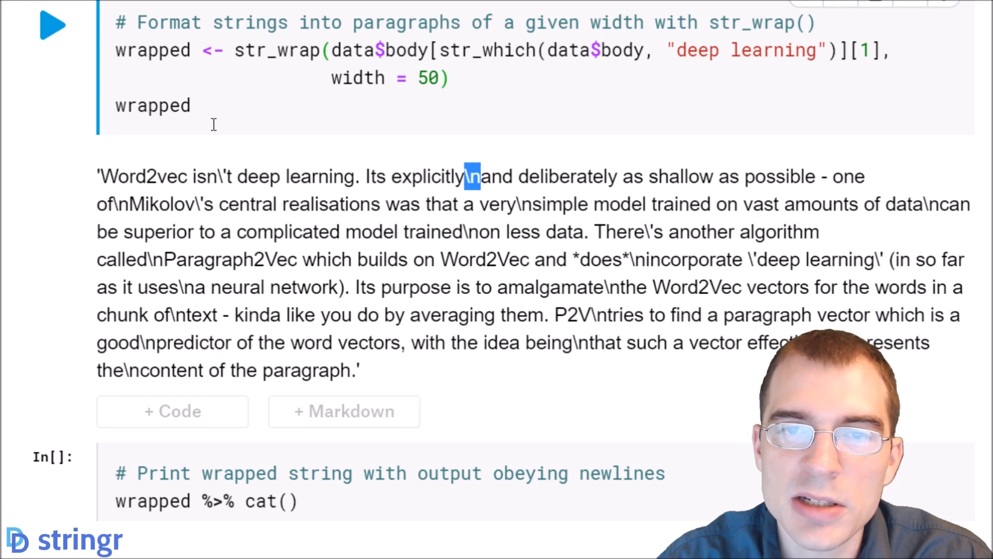
mouse_move(500, 266)
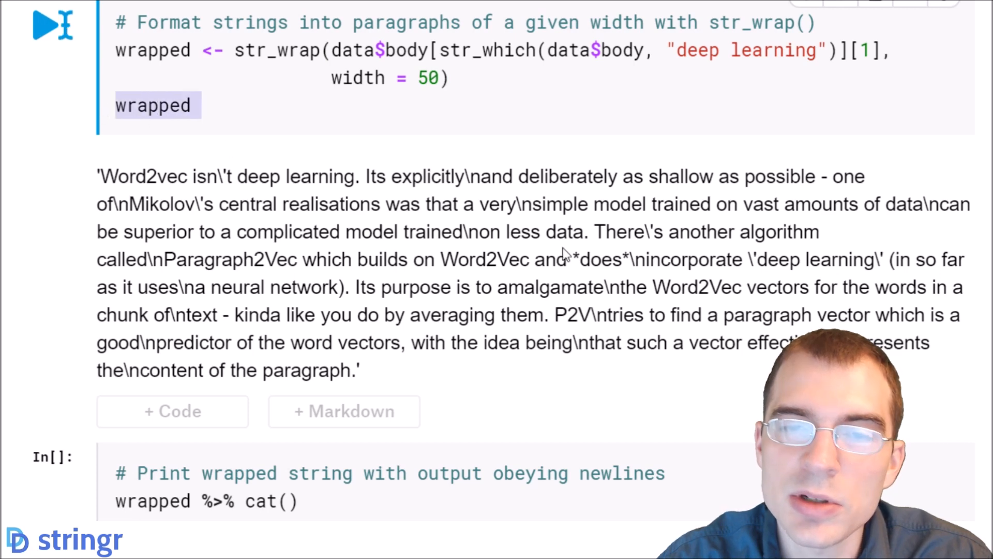
mouse_move(465, 176)
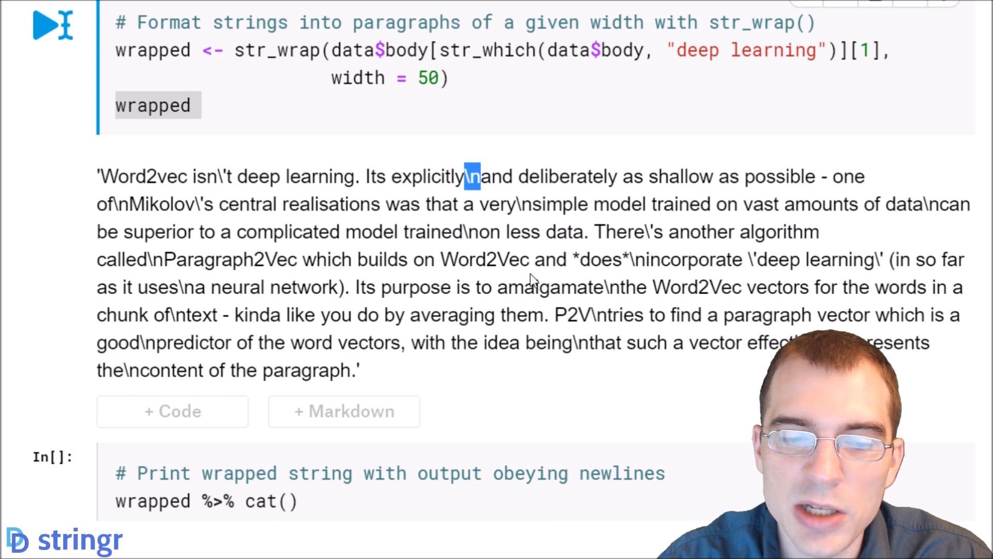
scroll(down, 3)
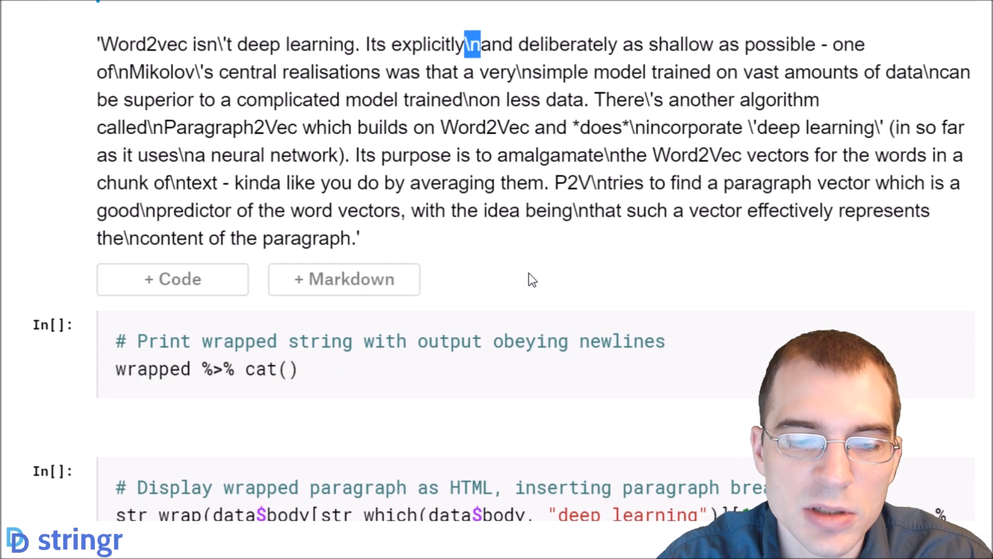
scroll(down, 3)
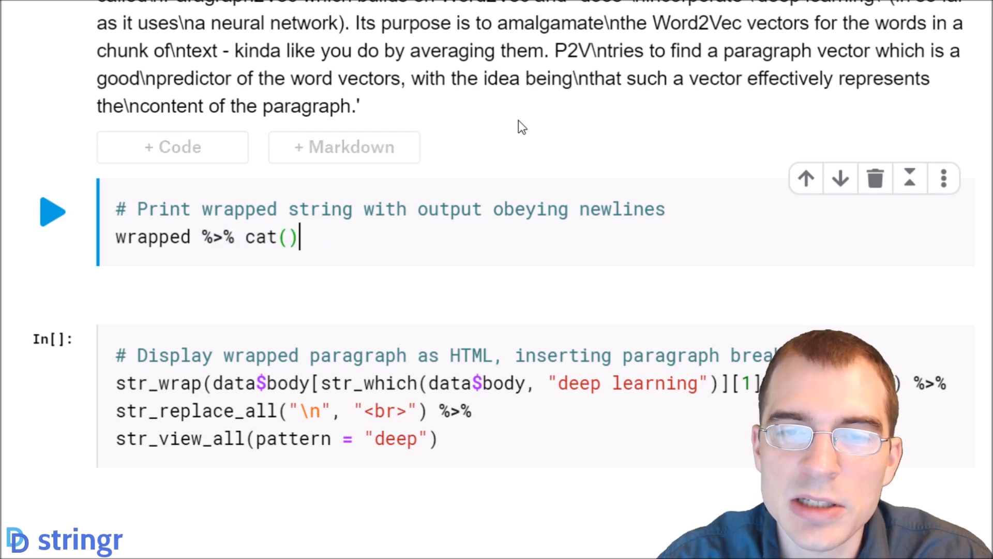
Run the cat() cell to print the wrapped post as separate lines
click(497, 223)
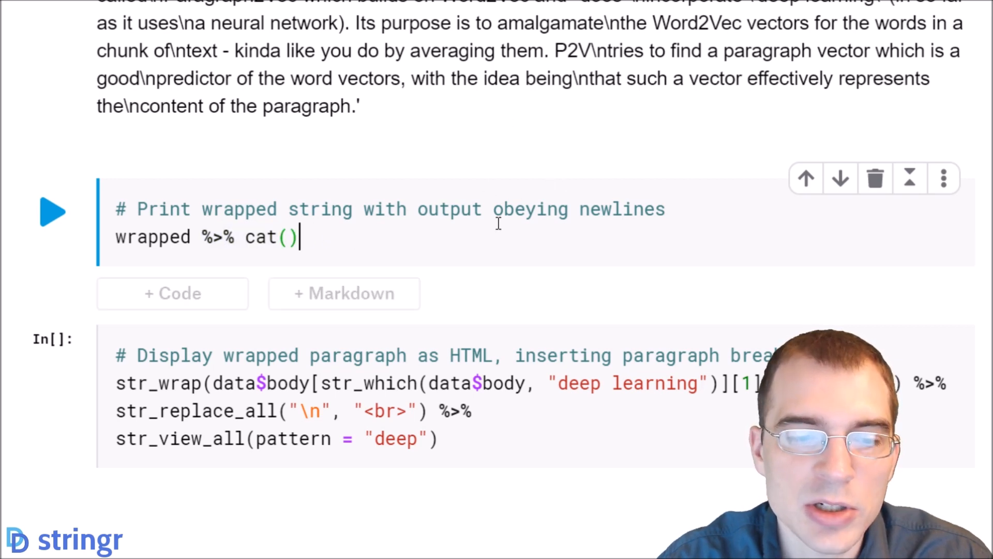
click(53, 211)
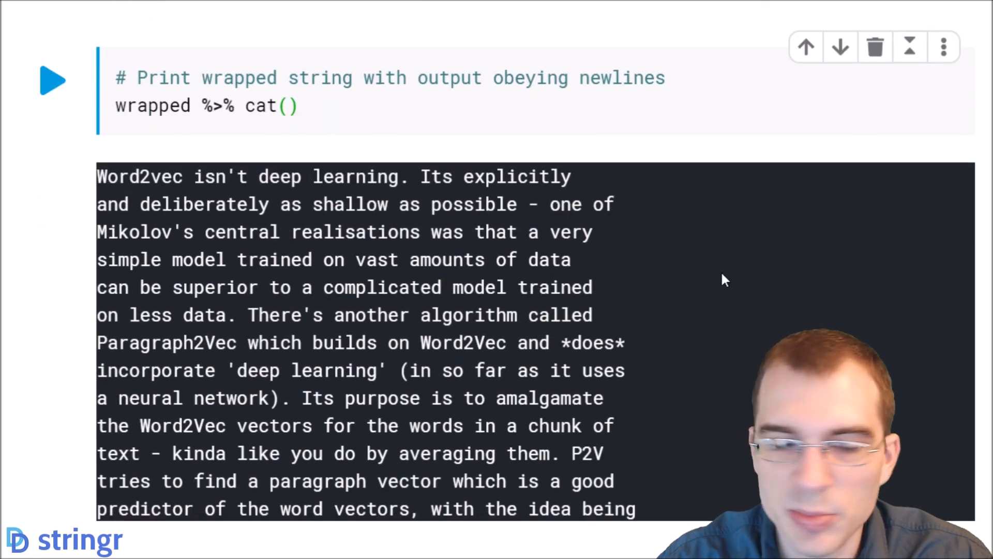
mouse_move(697, 277)
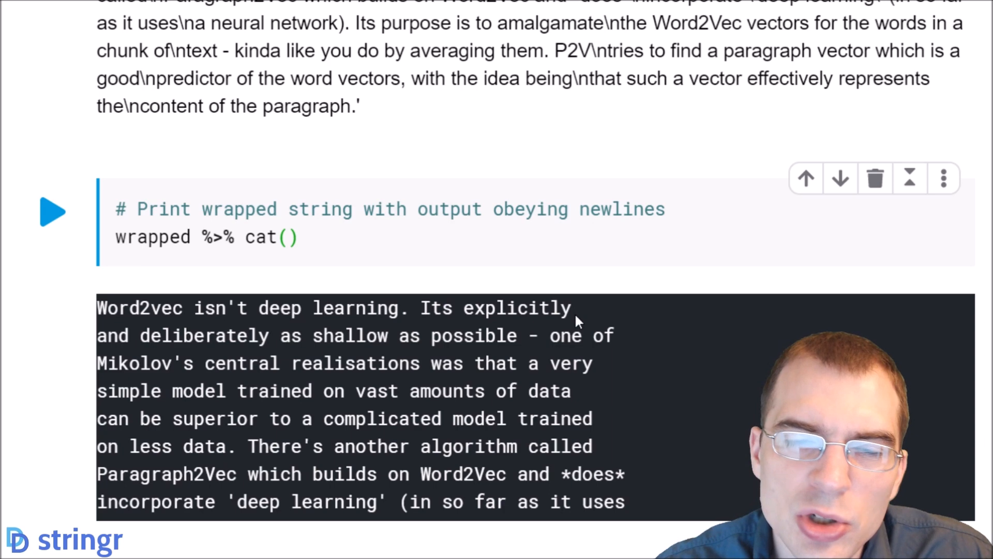
scroll(up, 3)
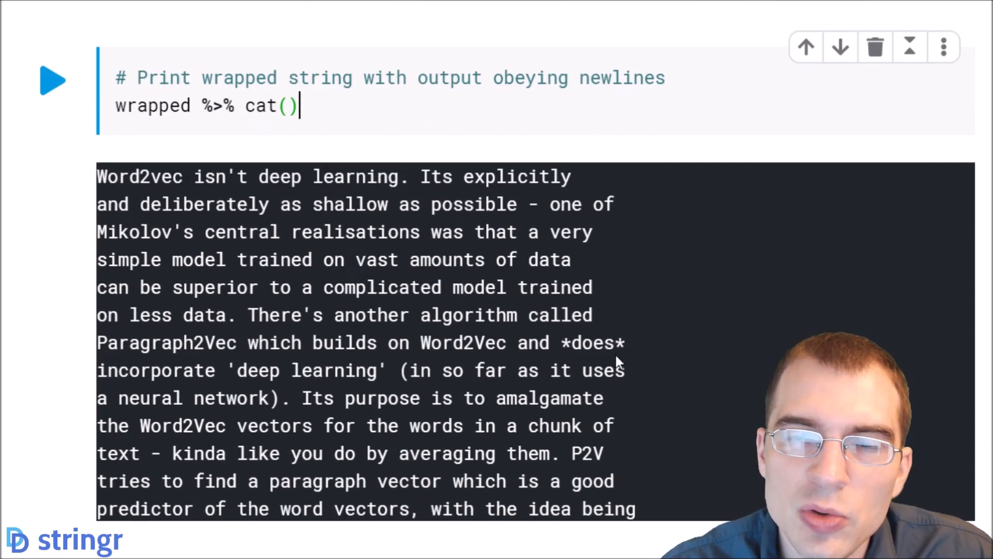
mouse_move(655, 383)
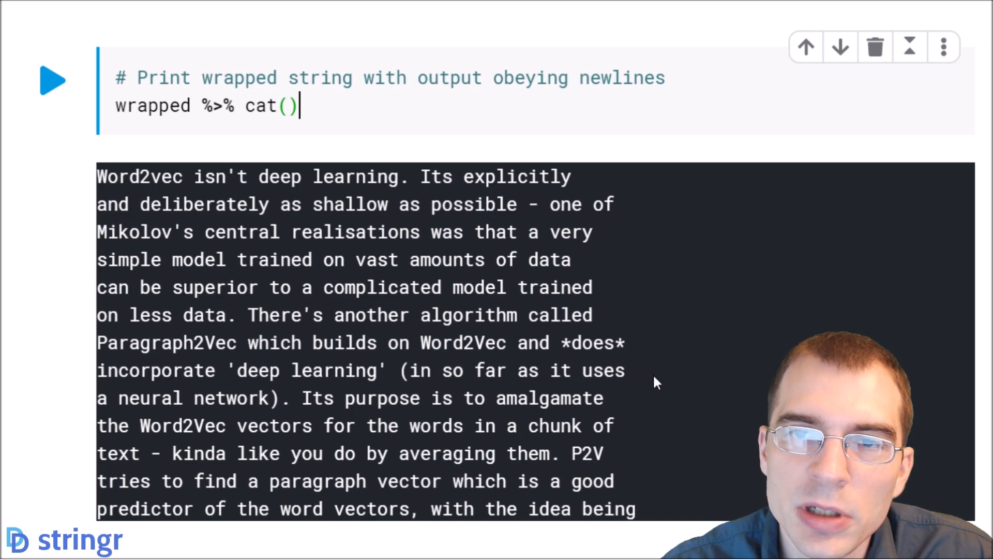
mouse_move(643, 404)
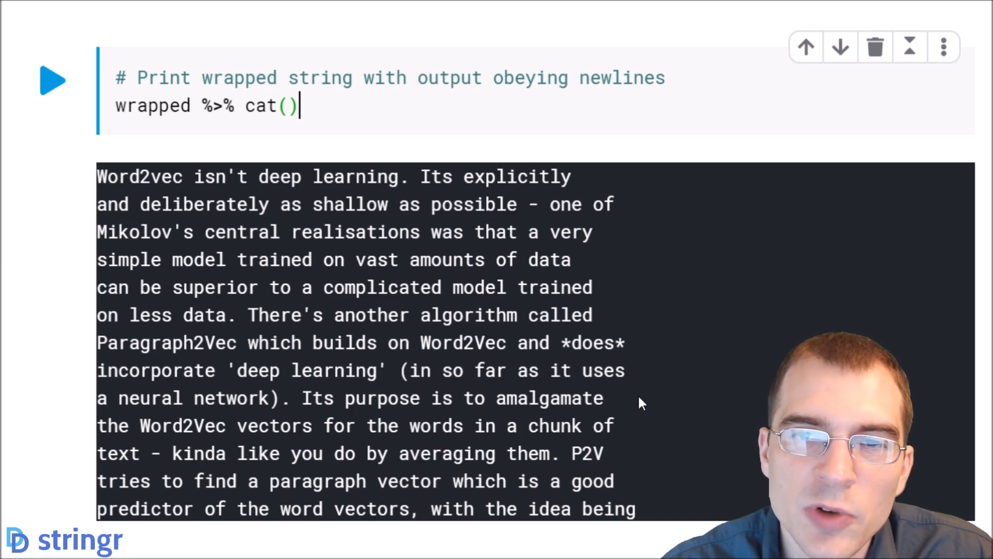
scroll(down, 3)
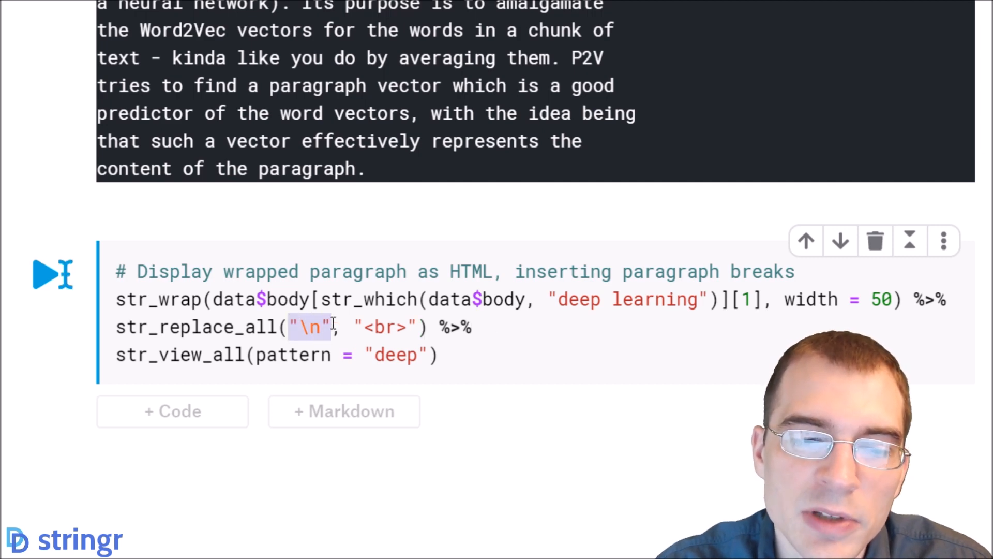
mouse_move(691, 435)
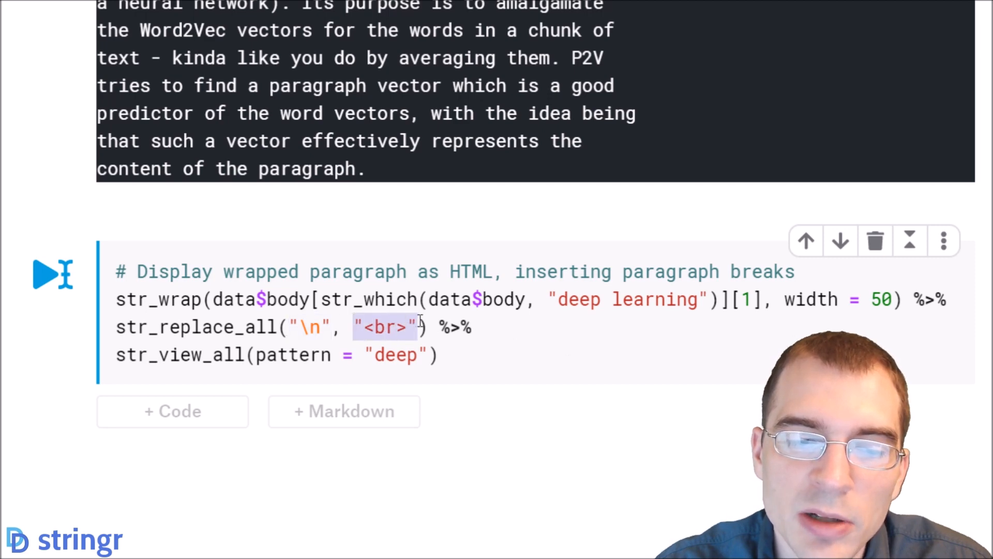
mouse_move(114, 355)
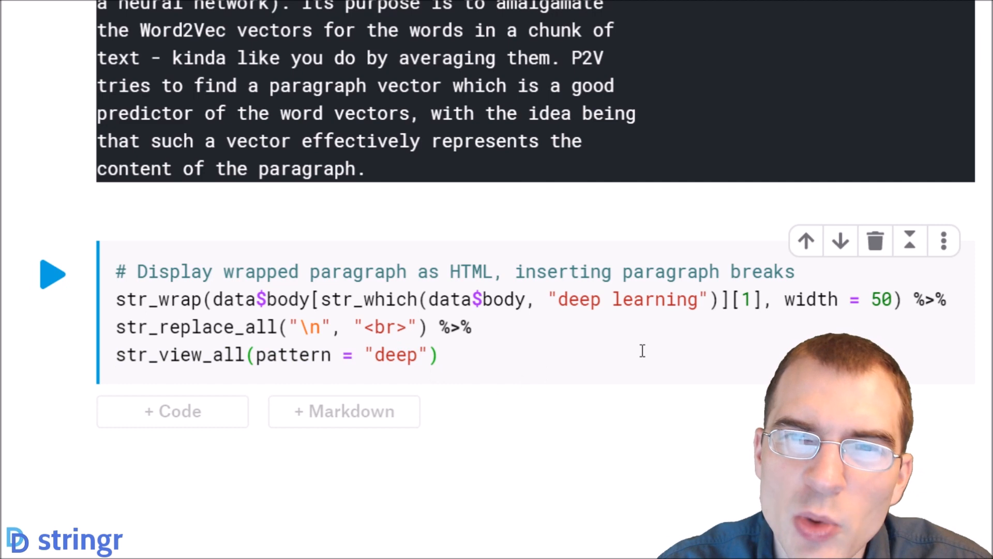
mouse_move(190, 300)
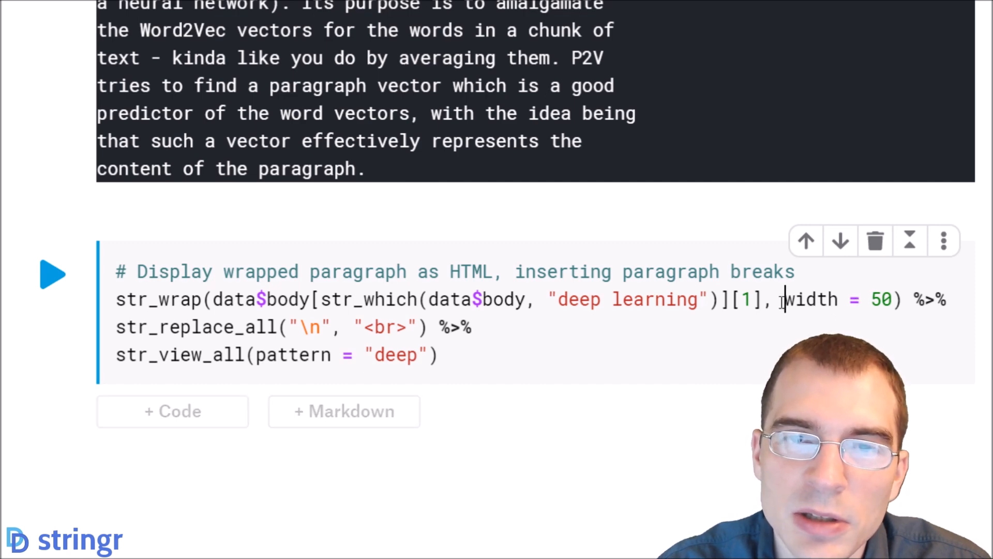
double_click(815, 299)
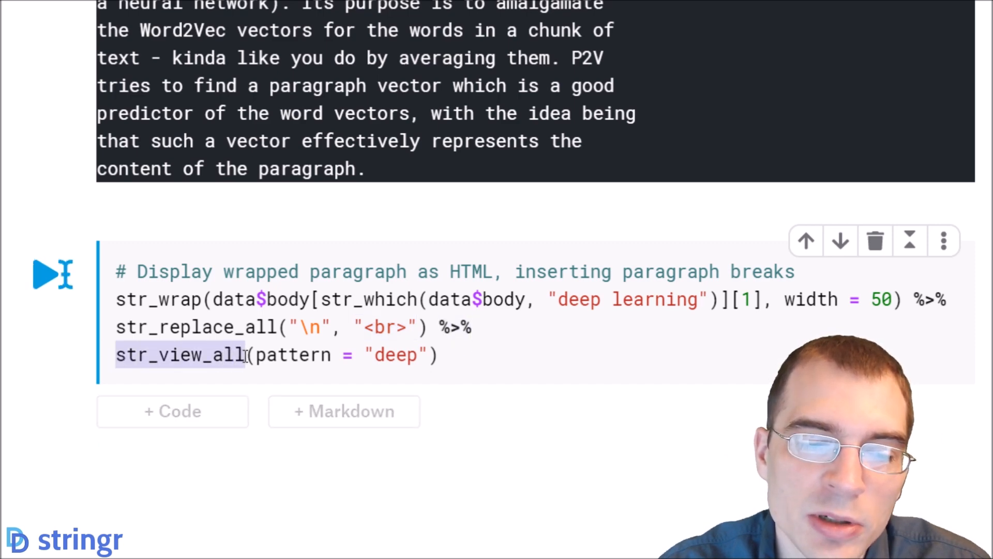
click(432, 354)
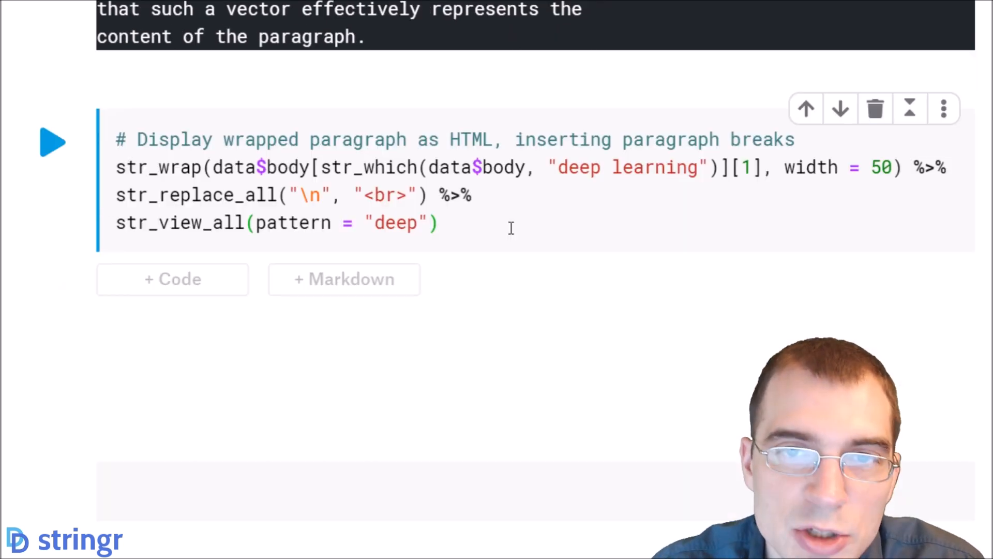
mouse_move(458, 223)
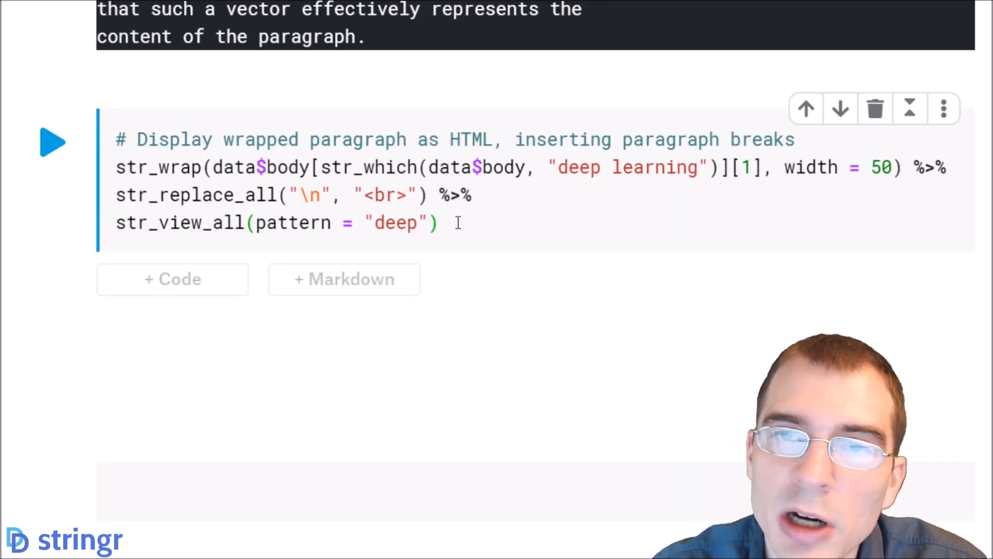
Run the HTML str_view_all cell and scroll through the highlighted paragraph output
click(53, 142)
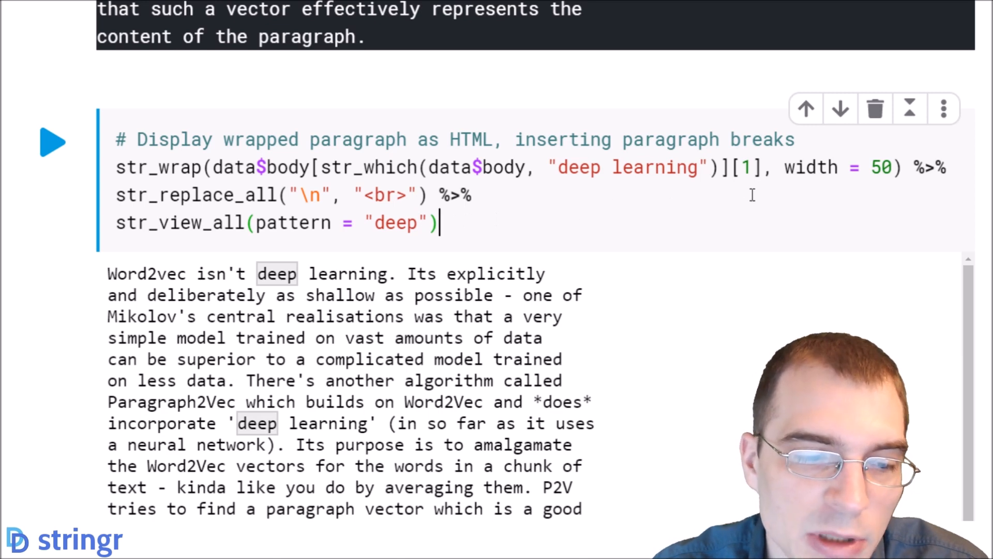
scroll(down, 3)
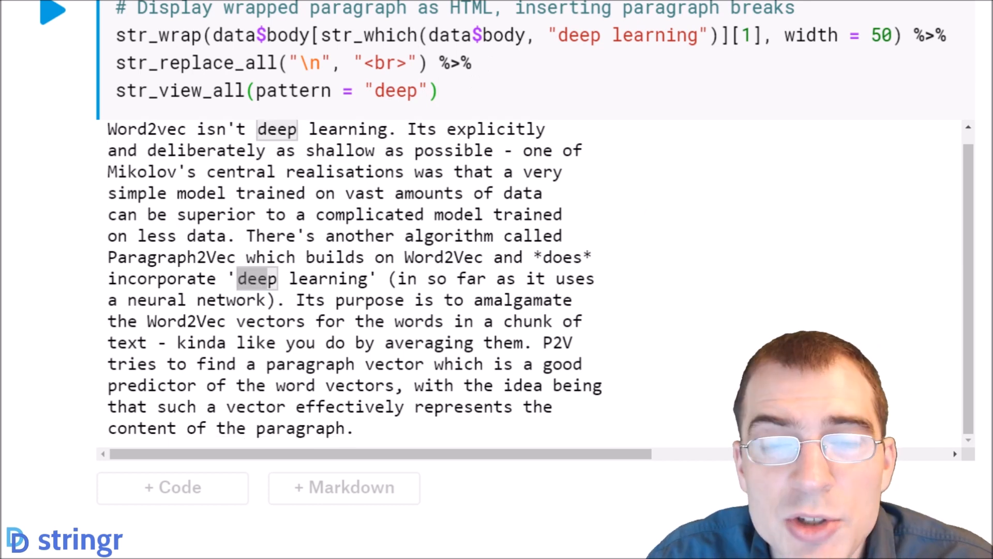
scroll(down, 3)
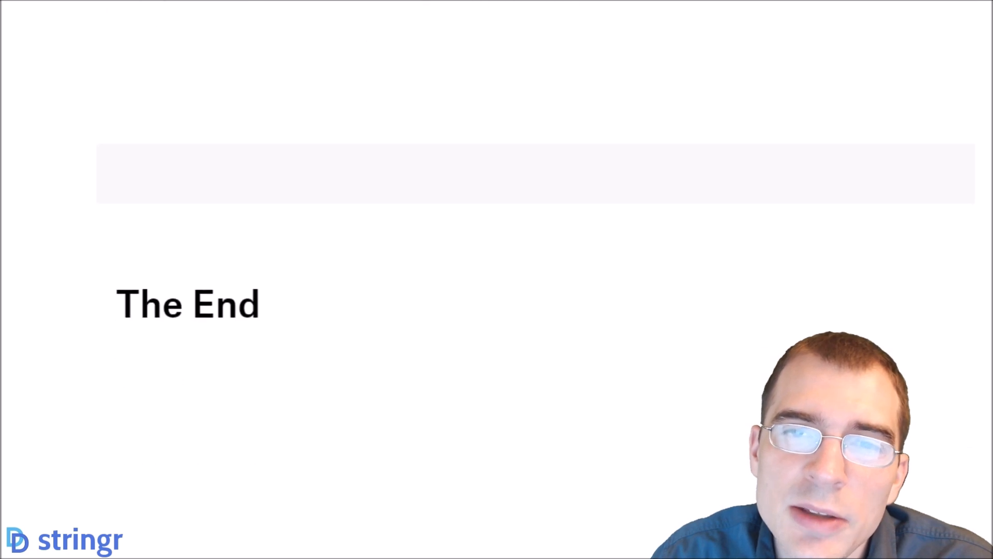